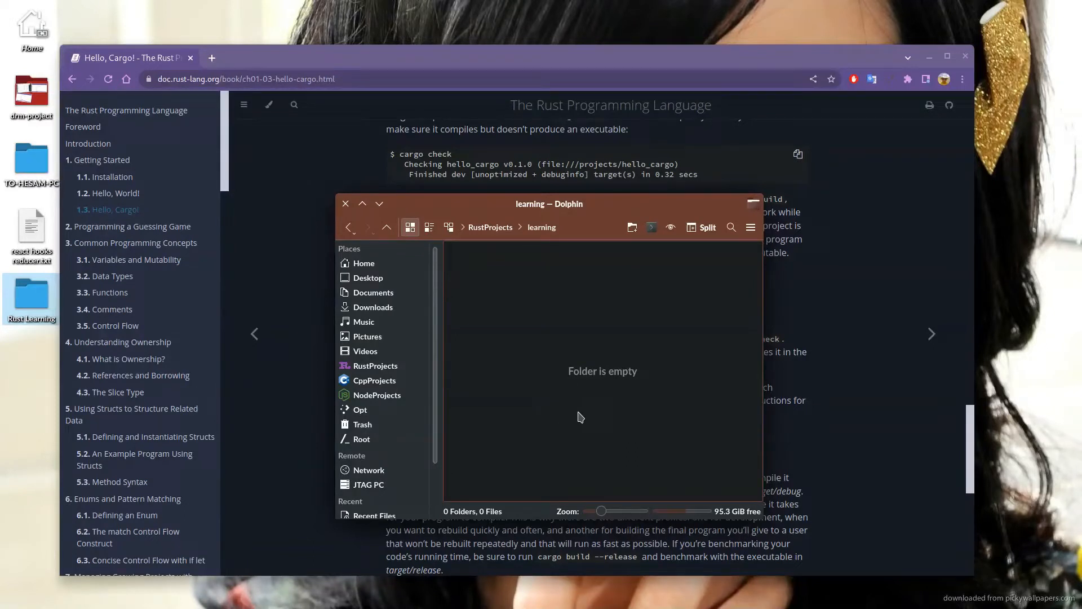
{"action": "mouse_move", "coordinate": [610, 415]}
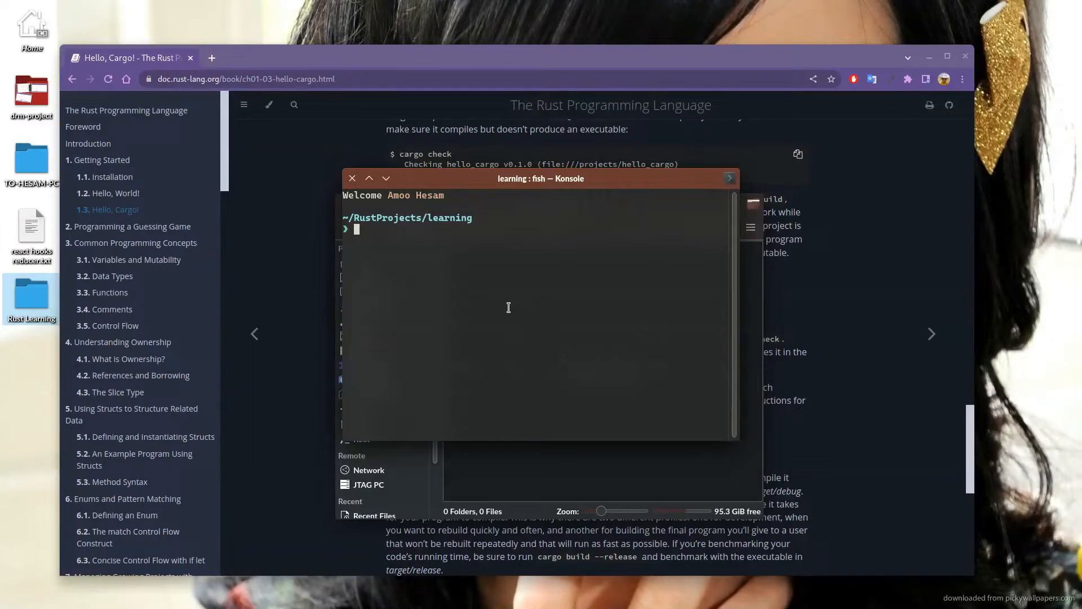
{"action": "mouse_move", "coordinate": [556, 322]}
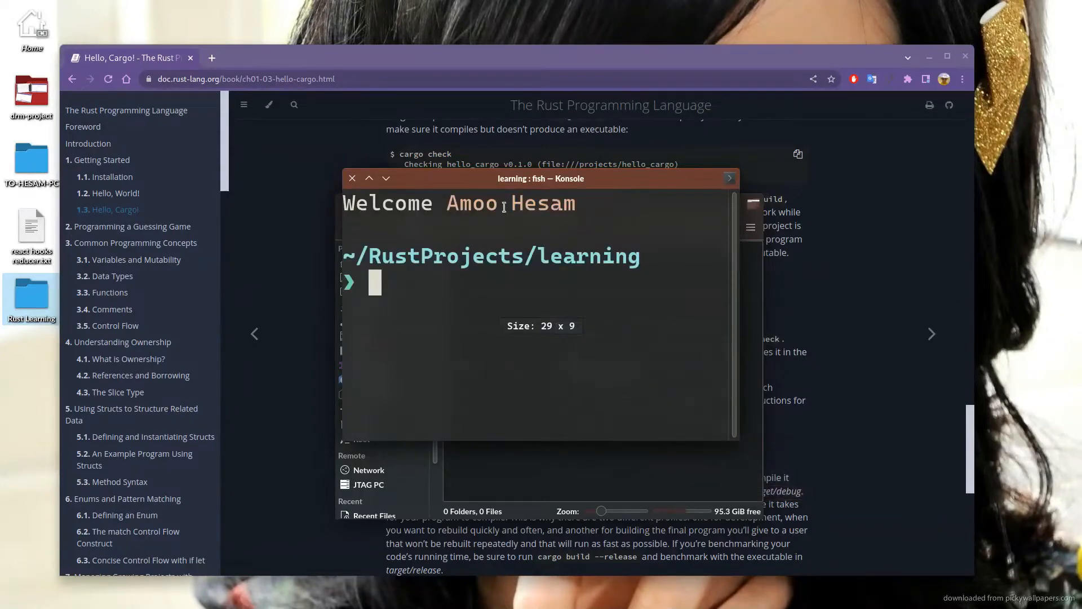
Review cargo's command help and create the binary package hello_cargo with cargo new.
{"action": "type", "text": "cargo build --release"}
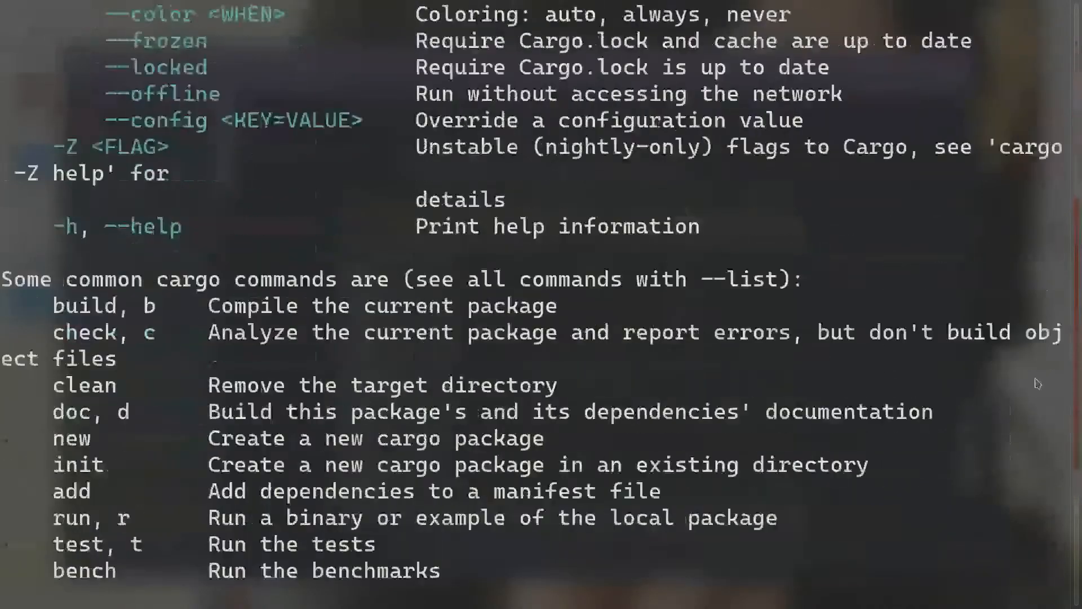
{"action": "scroll", "scroll_direction": "down", "scroll_amount": 3}
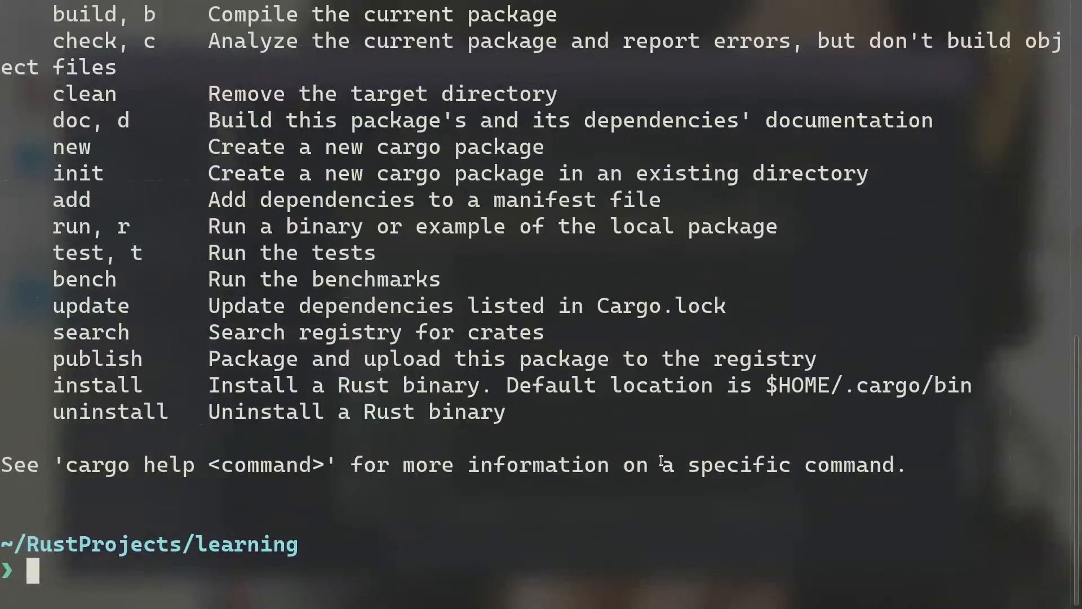
{"action": "type", "text": "cargo new hello_cargo"}
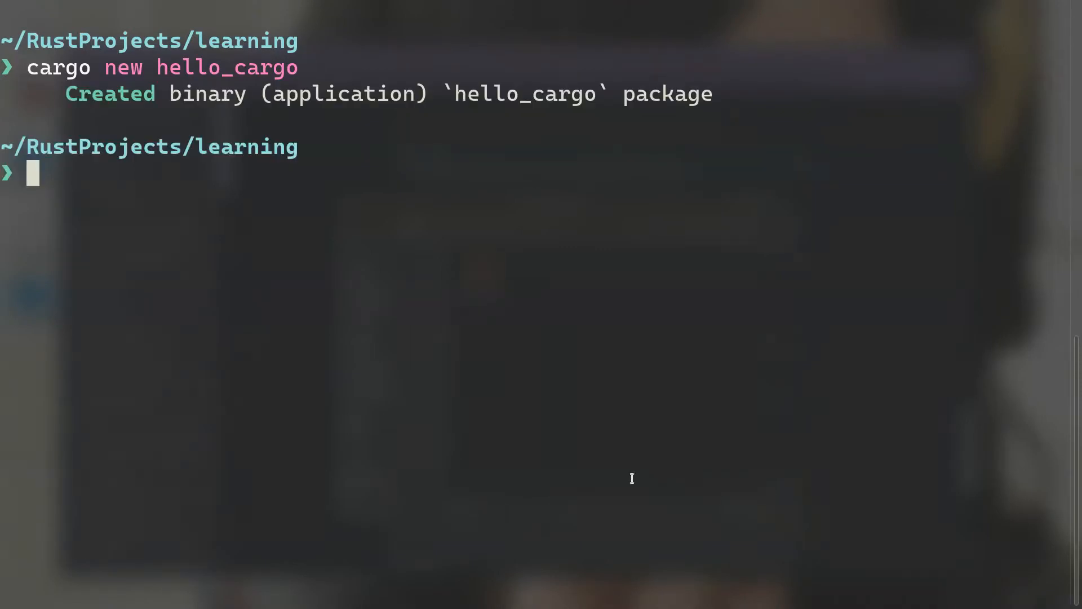
{"action": "mouse_move", "coordinate": [256, 146]}
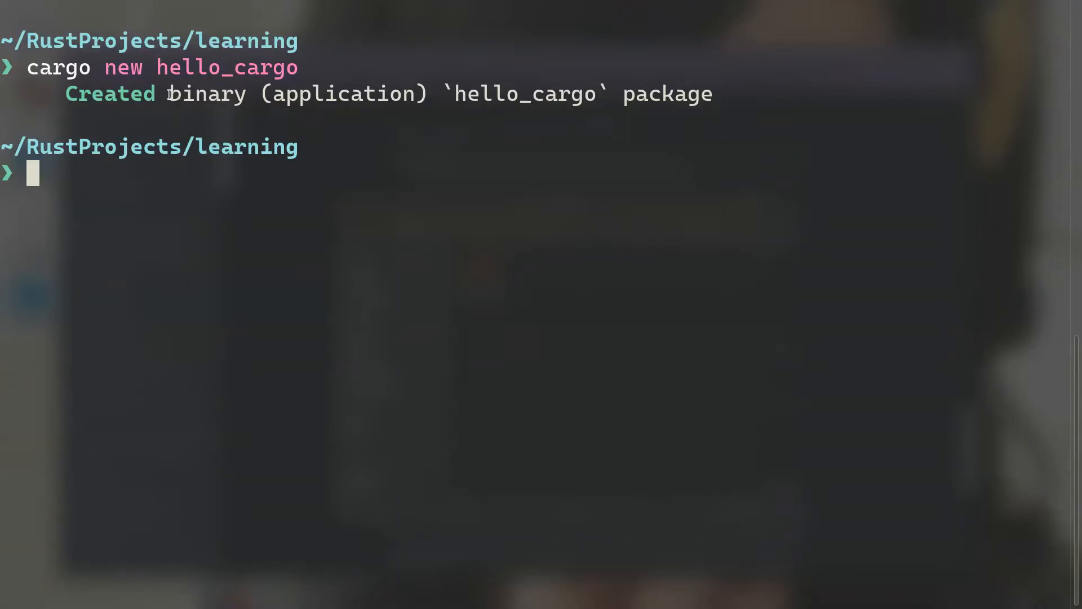
Enter the hello_cargo folder and show hidden files, revealing .git and .gitignore.
{"action": "double_click", "coordinate": [205, 93]}
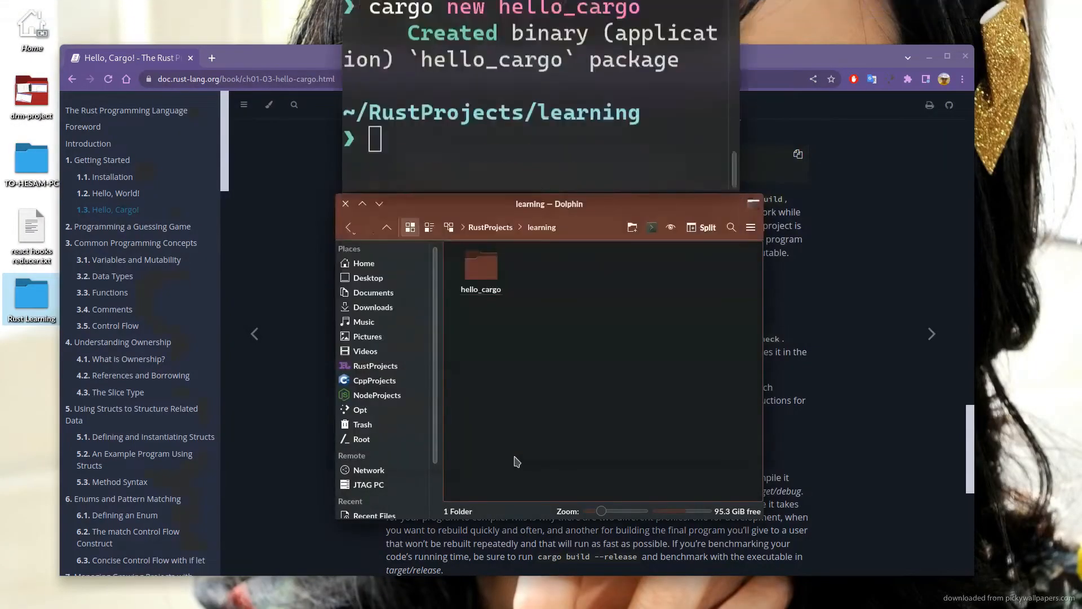
{"action": "double_click", "coordinate": [480, 269]}
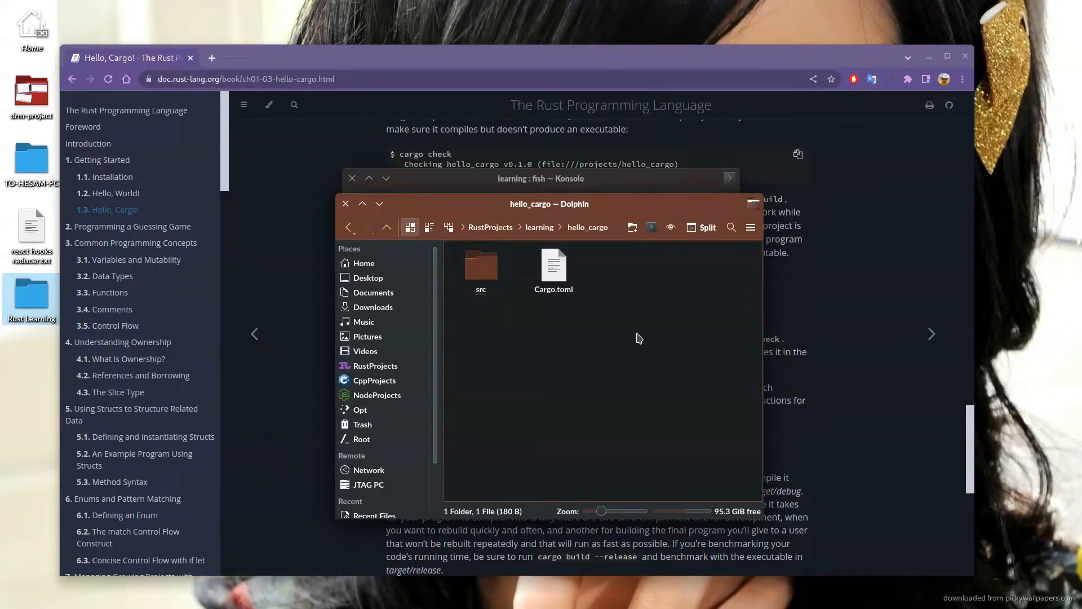
{"action": "left_click", "coordinate": [669, 227]}
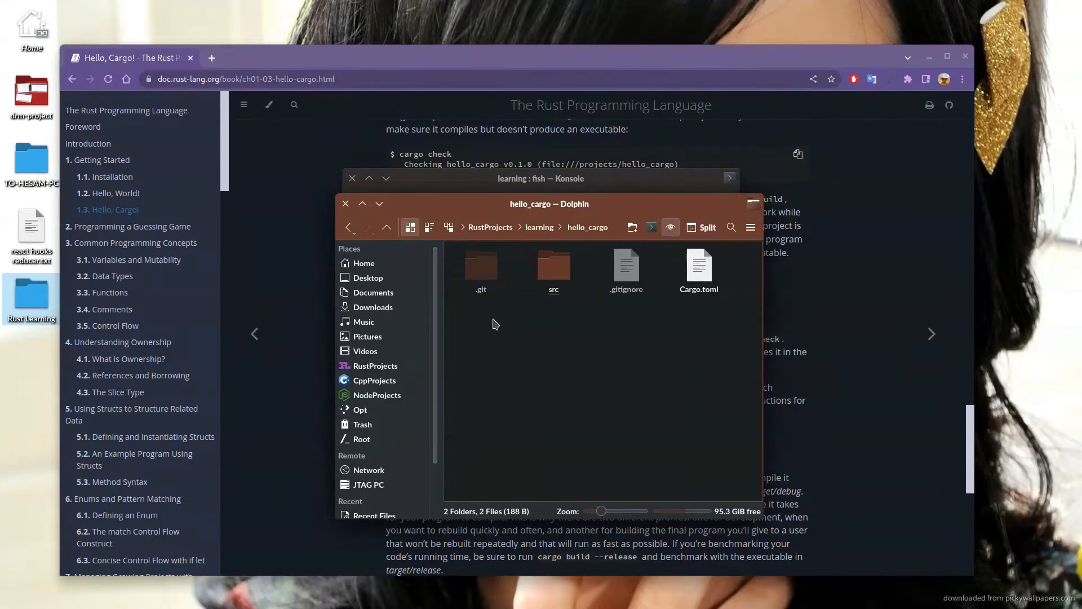
{"action": "left_click", "coordinate": [480, 264]}
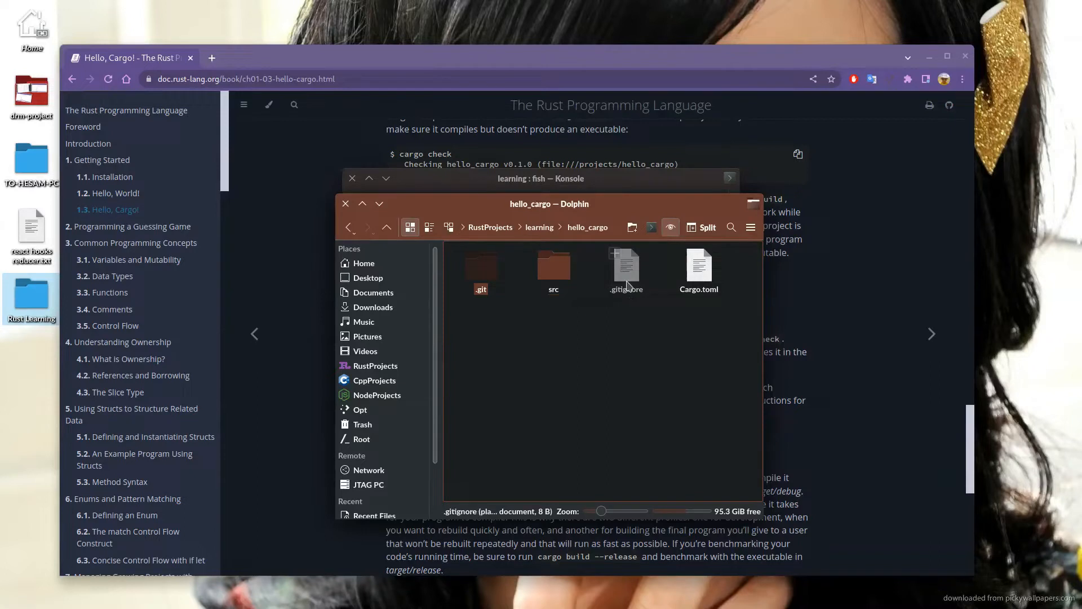
{"action": "double_click", "coordinate": [624, 264]}
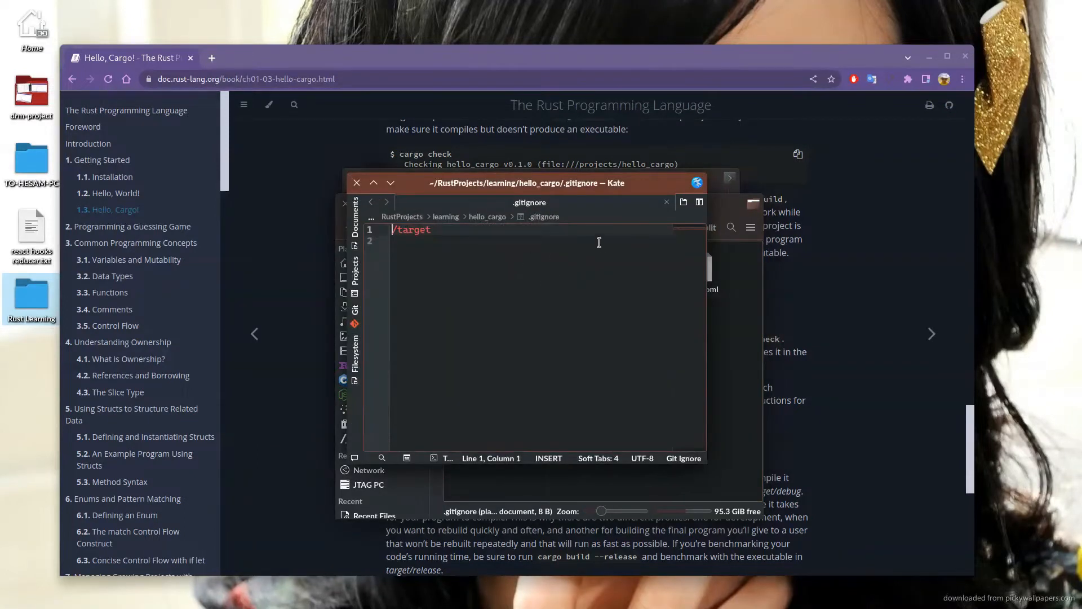
{"action": "double_click", "coordinate": [412, 229]}
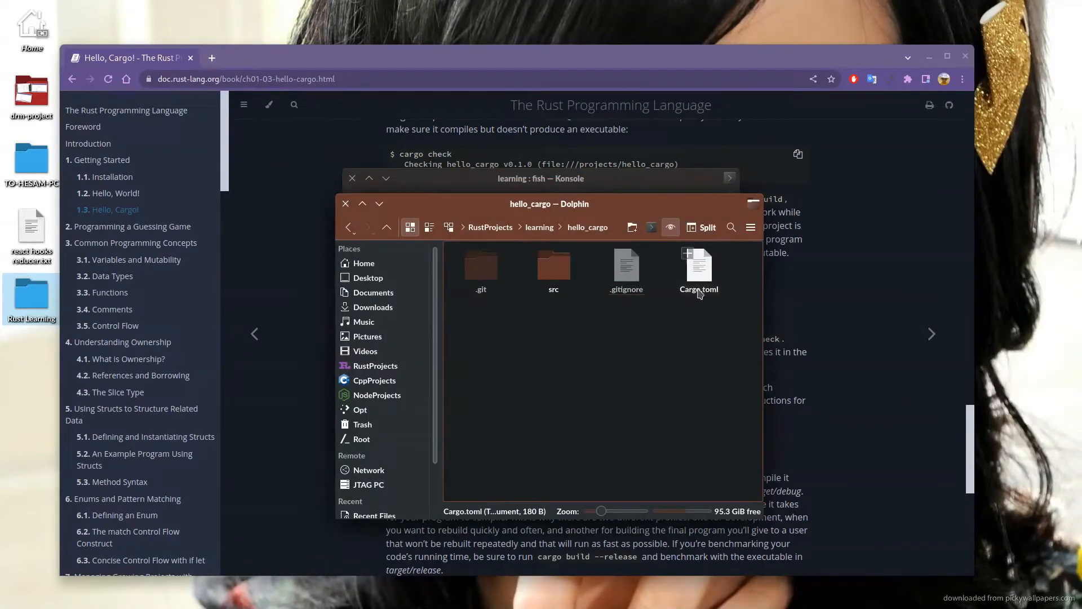
Hide hidden files again and open Cargo.toml in Kate.
{"action": "left_click", "coordinate": [669, 227]}
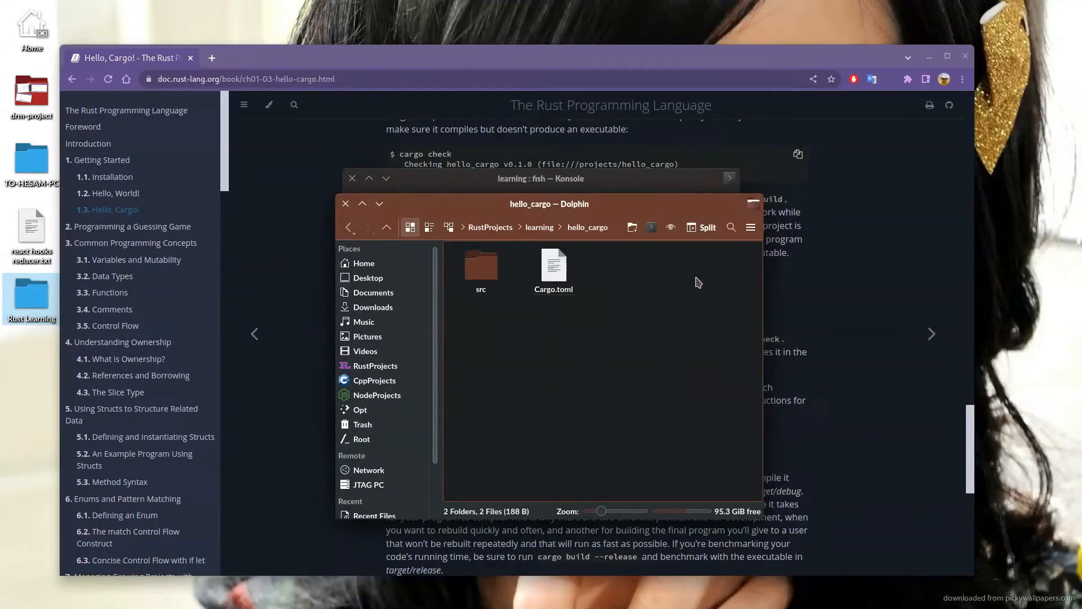
{"action": "left_click", "coordinate": [552, 263]}
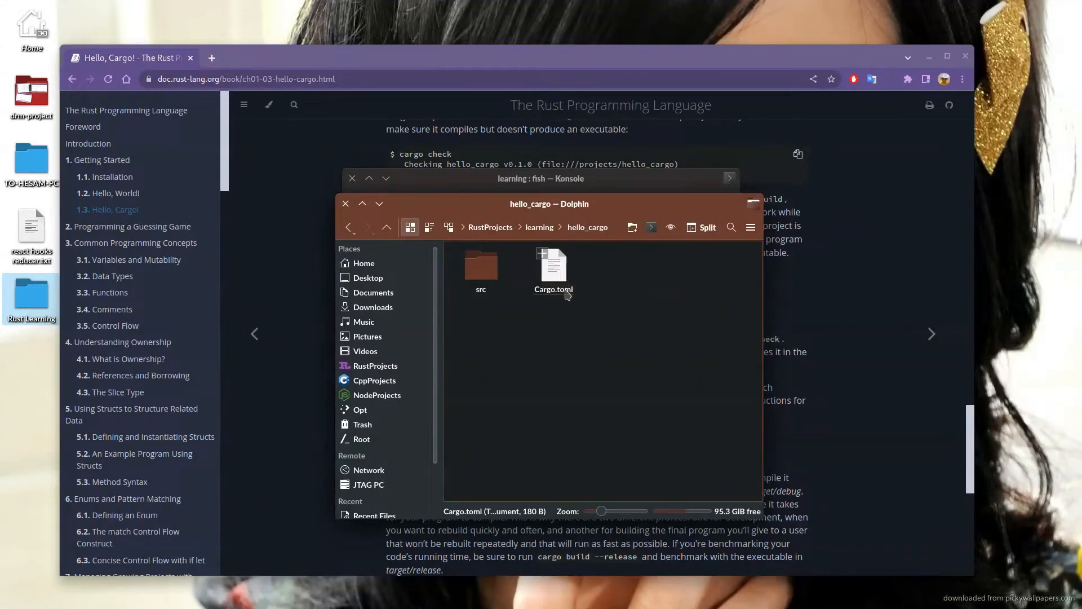
{"action": "double_click", "coordinate": [553, 266]}
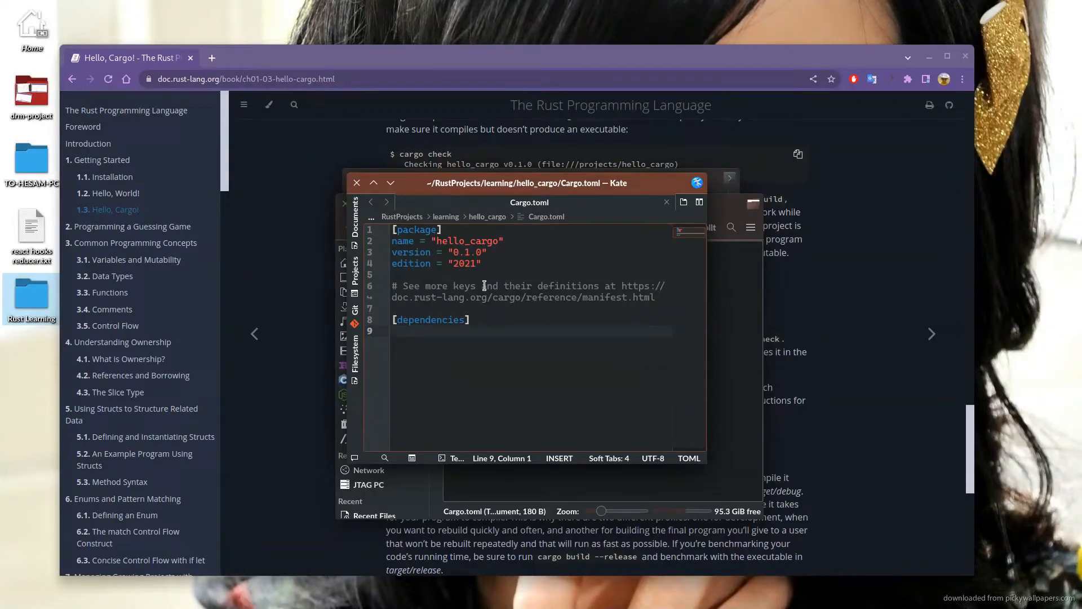
{"action": "mouse_move", "coordinate": [503, 276]}
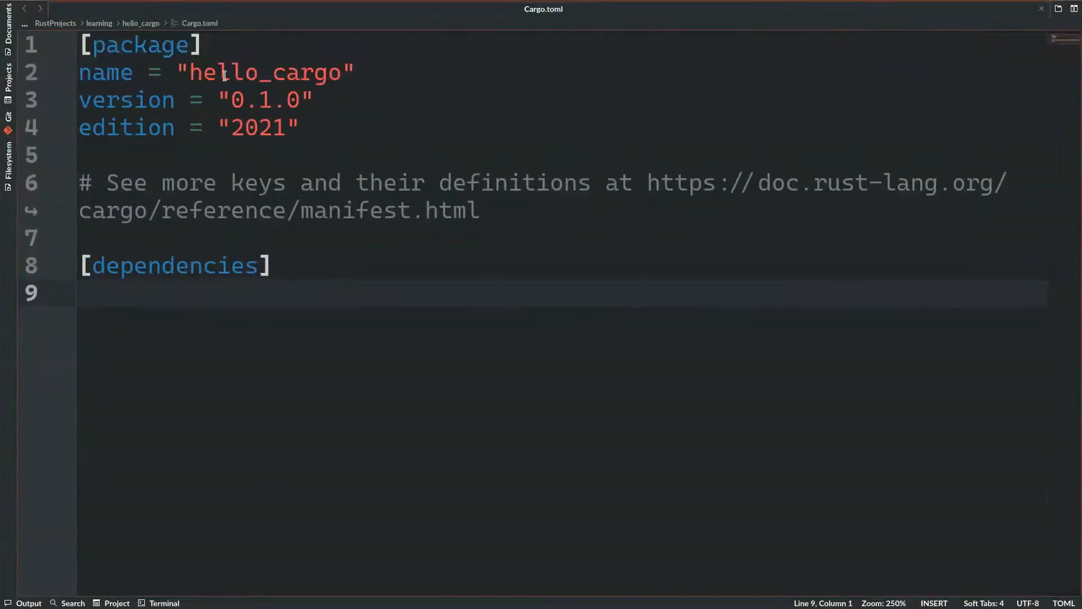
Point out the package name hello_cargo, version 0.1.0 and edition 2021 without editing.
{"action": "double_click", "coordinate": [267, 72]}
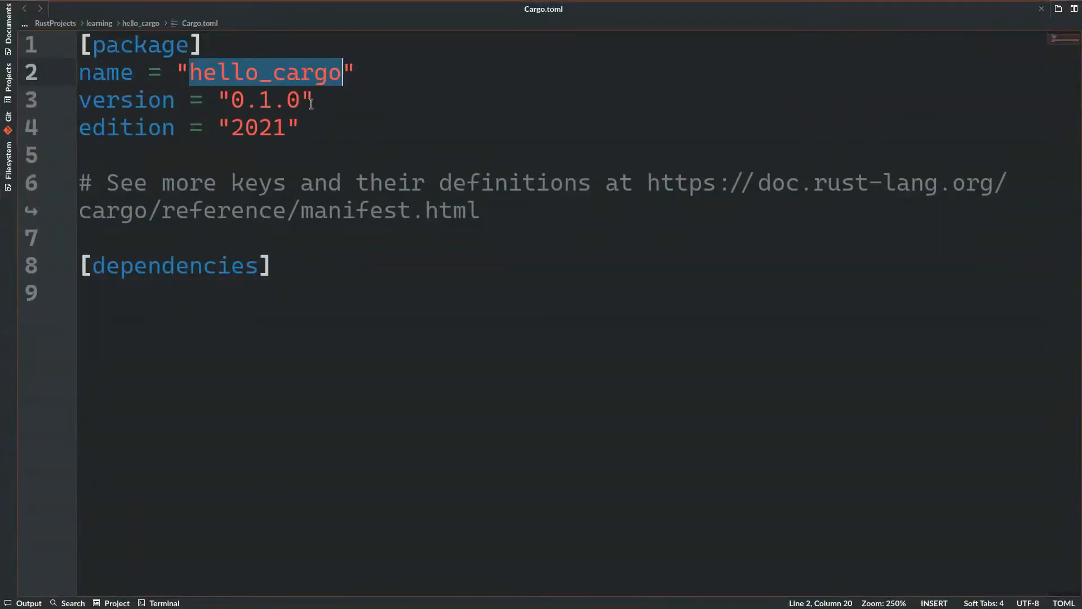
{"action": "double_click", "coordinate": [266, 99]}
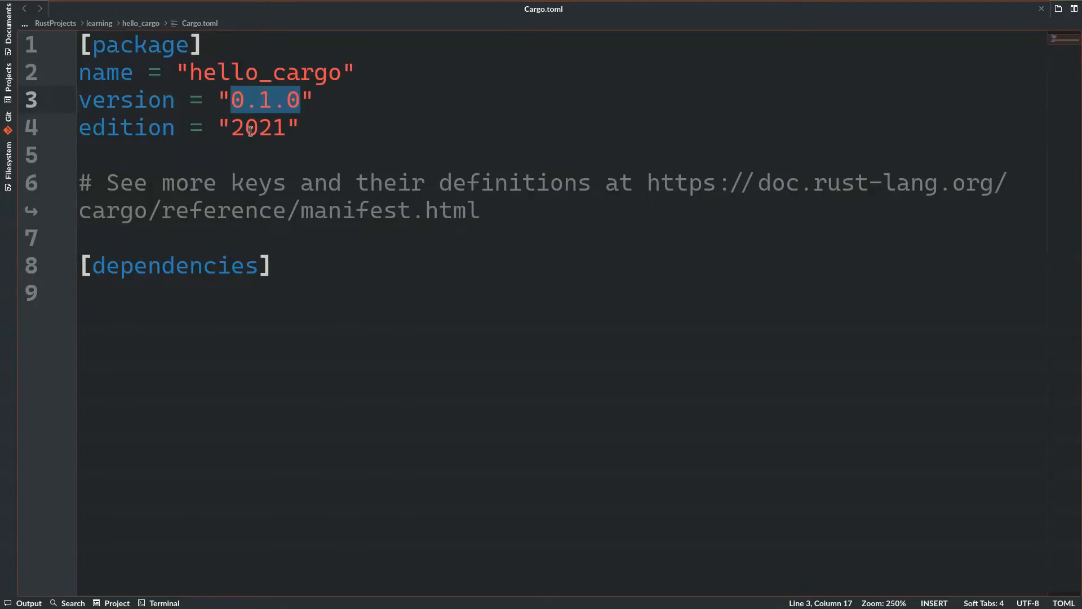
{"action": "double_click", "coordinate": [259, 127]}
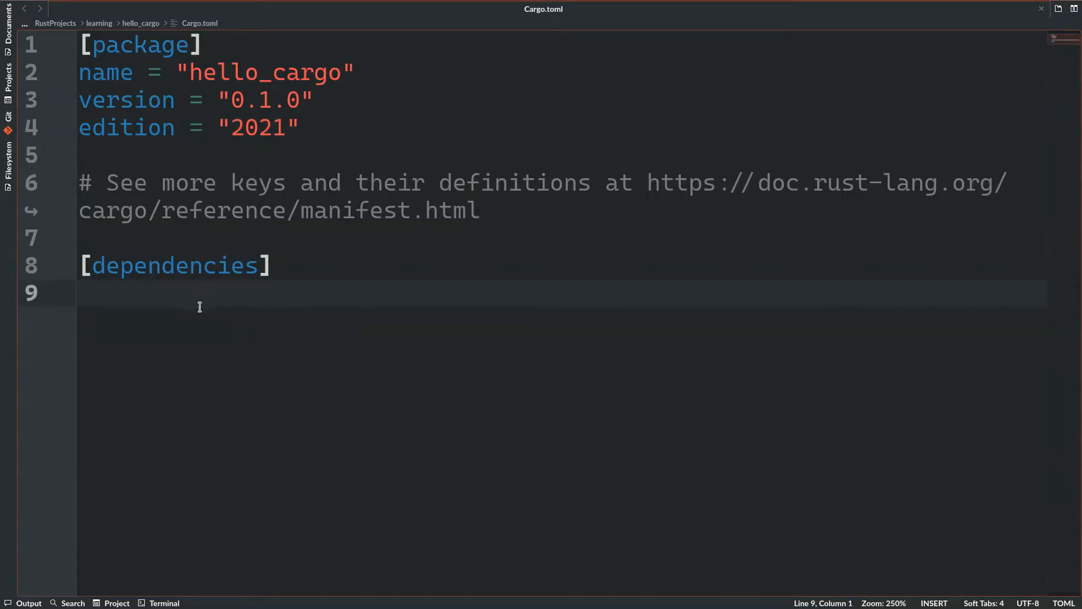
{"action": "mouse_move", "coordinate": [106, 302]}
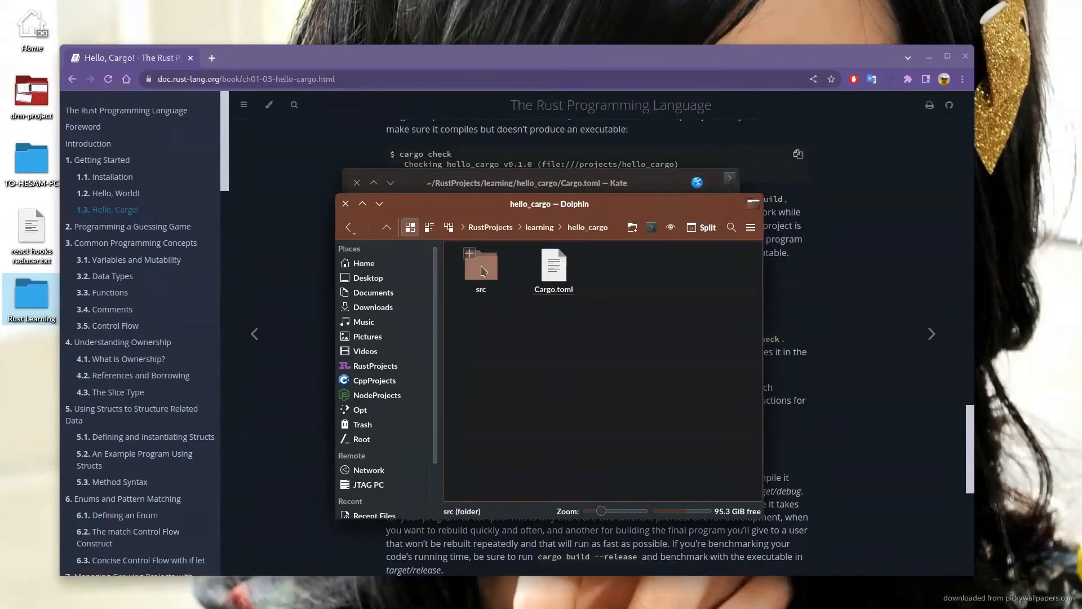
Enter the src folder and open main.rs in Kate.
{"action": "left_click", "coordinate": [480, 266]}
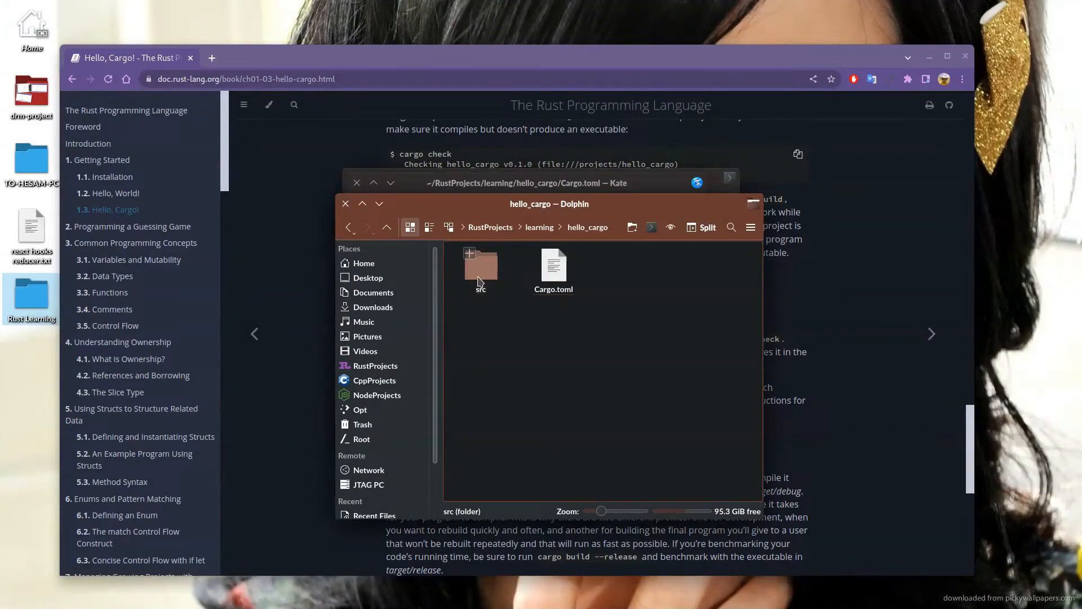
{"action": "double_click", "coordinate": [481, 266]}
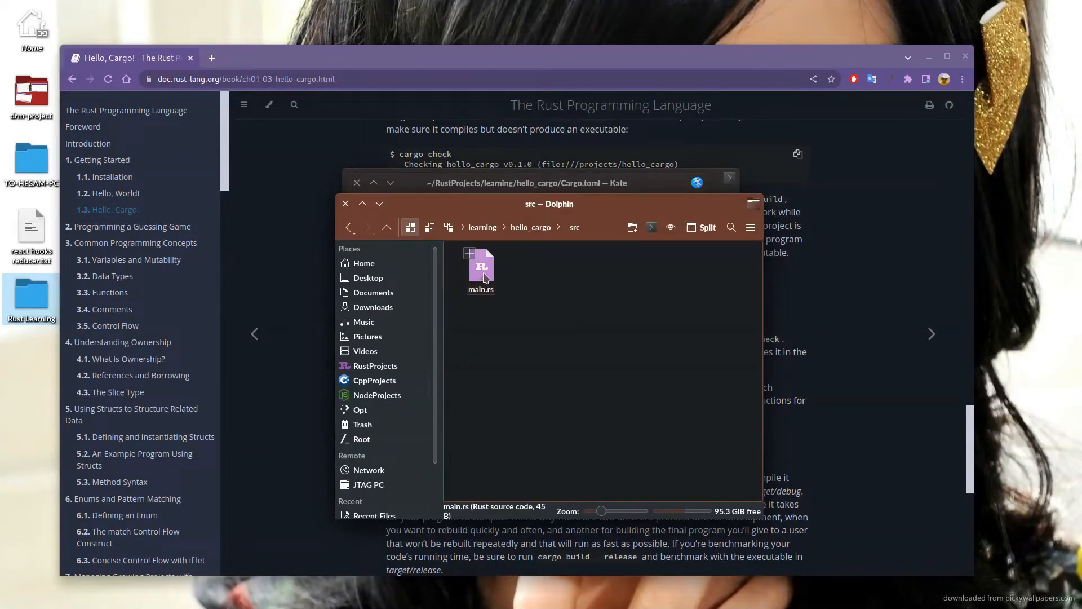
{"action": "double_click", "coordinate": [480, 266]}
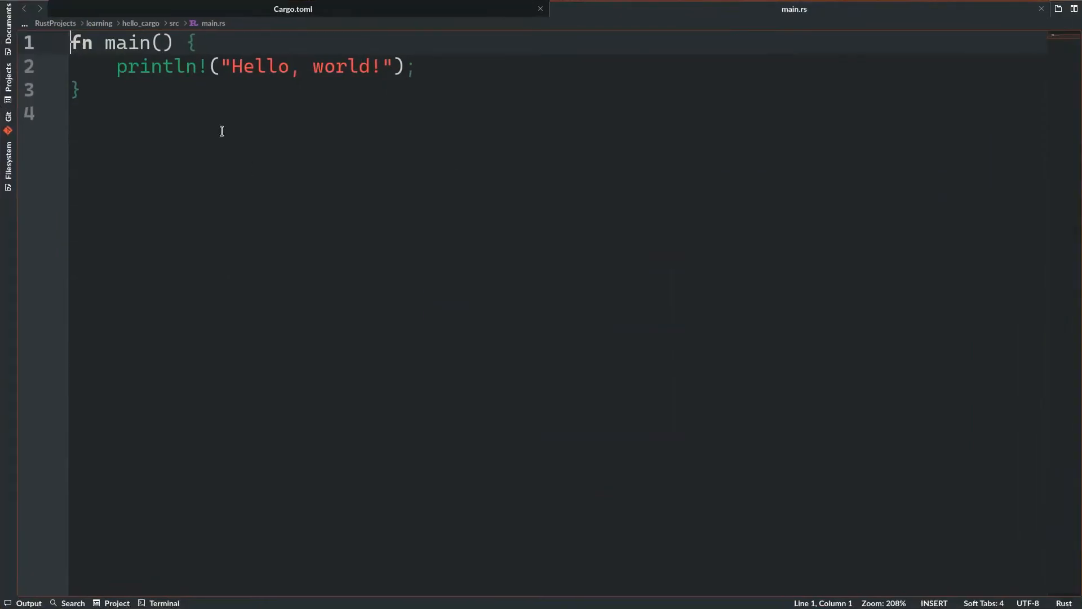
{"action": "double_click", "coordinate": [128, 42]}
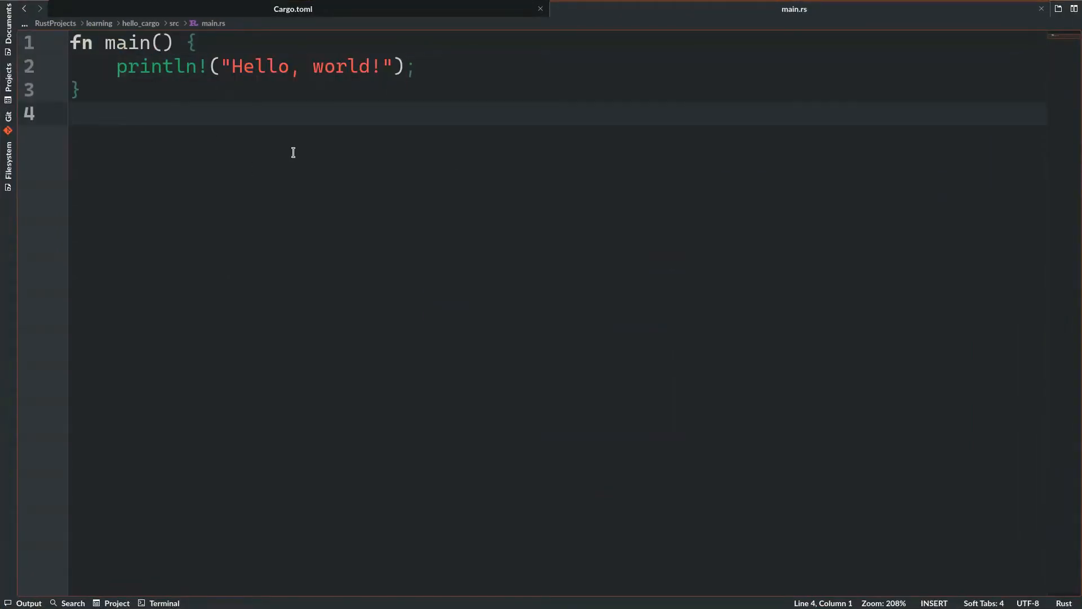
{"action": "mouse_move", "coordinate": [283, 172]}
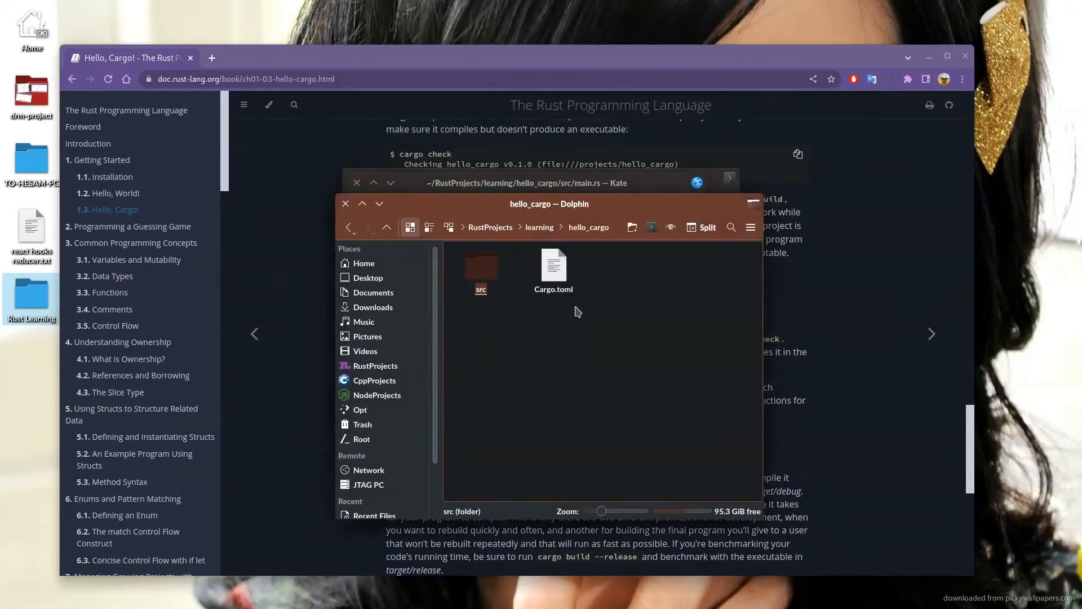
{"action": "mouse_move", "coordinate": [499, 329]}
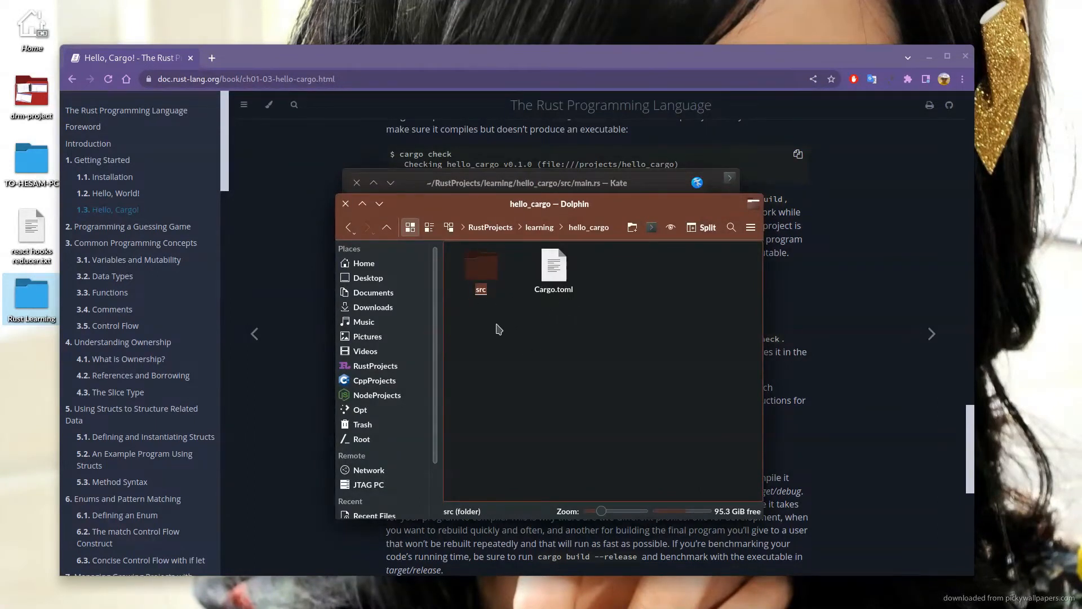
{"action": "left_click", "coordinate": [575, 330]}
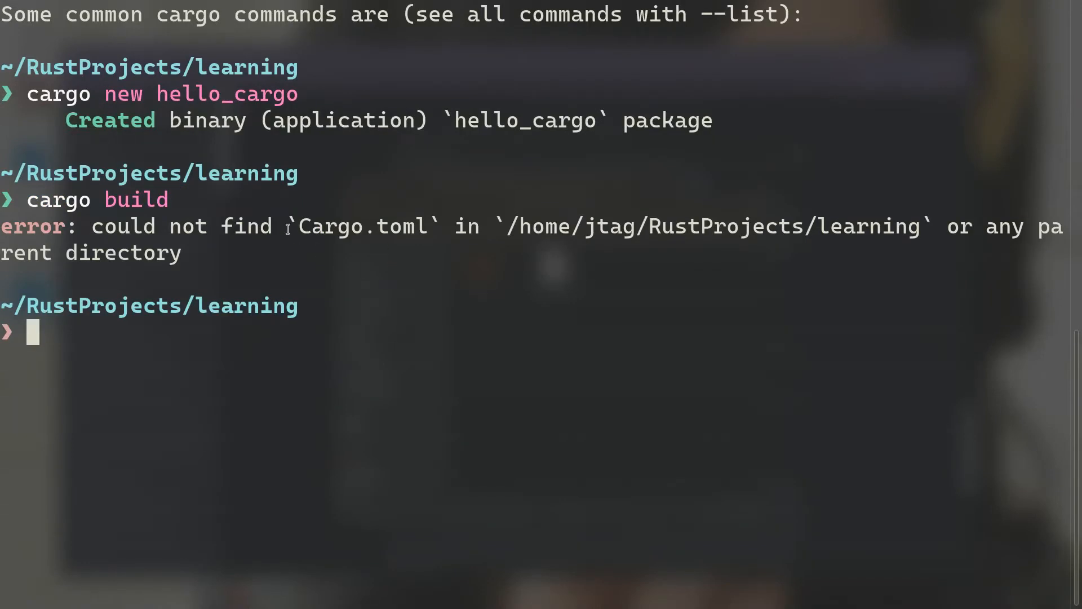
Change into ./hello_cargo/ and run cargo build twice, the second finishing instantly.
{"action": "type", "text": "./hello_cargo/"}
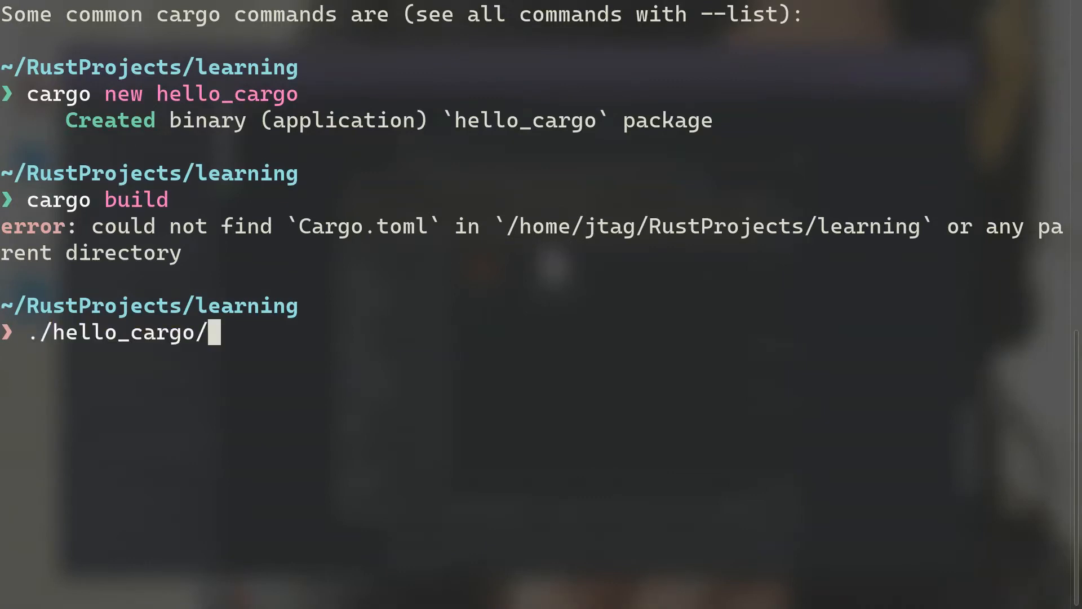
{"action": "type", "text": "cargo build"}
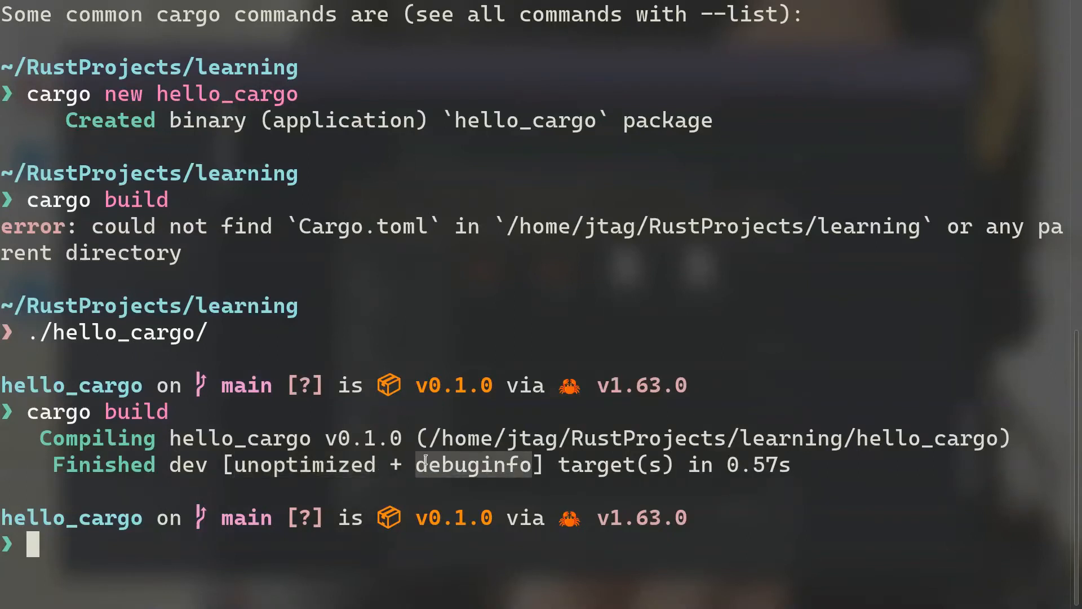
{"action": "mouse_move", "coordinate": [378, 379]}
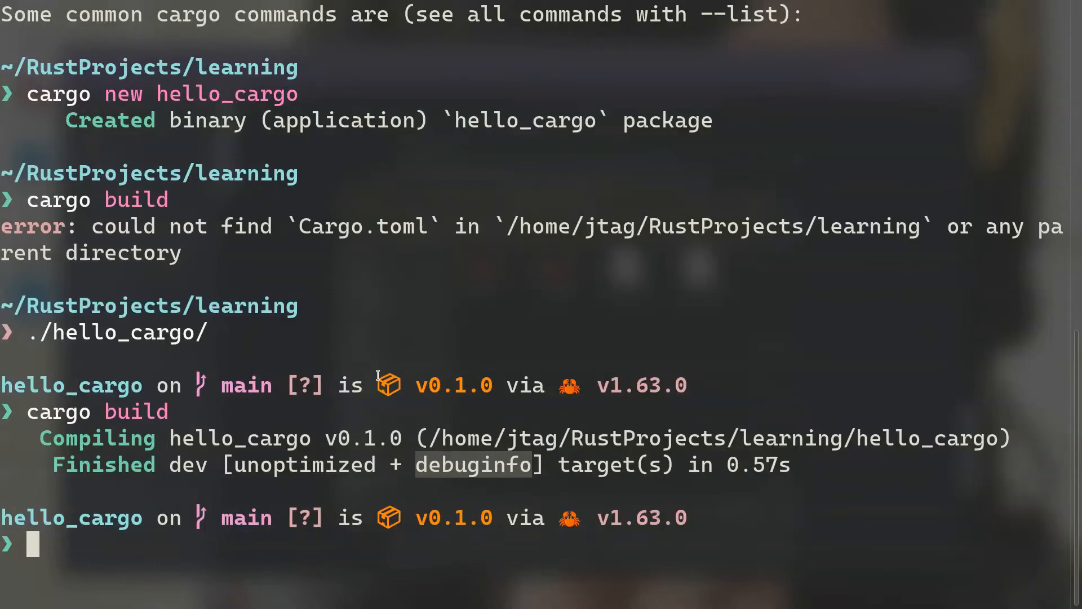
{"action": "type", "text": "cargo build"}
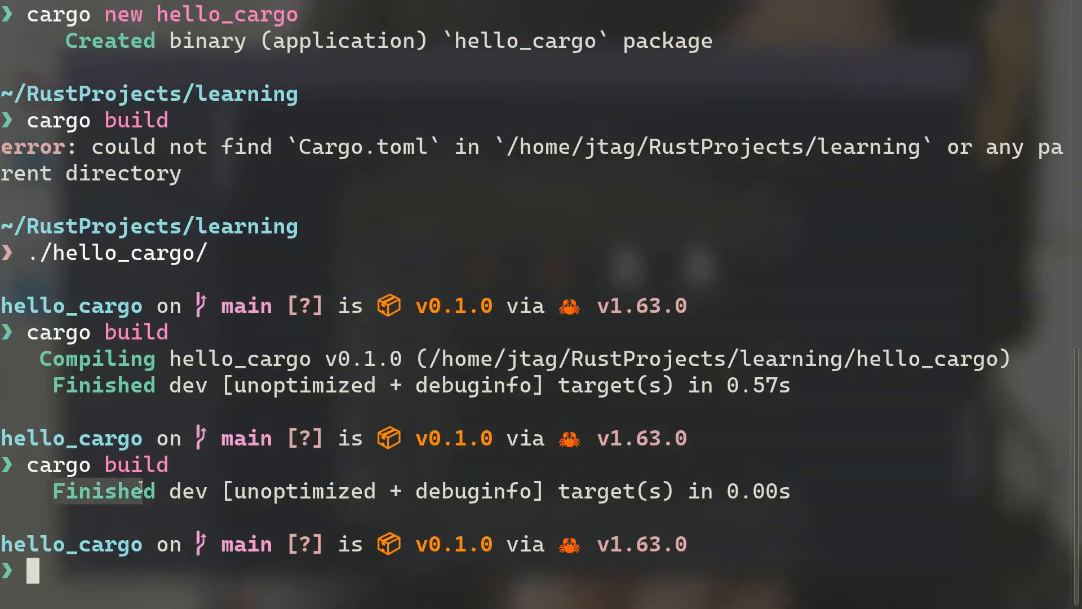
{"action": "mouse_move", "coordinate": [174, 473]}
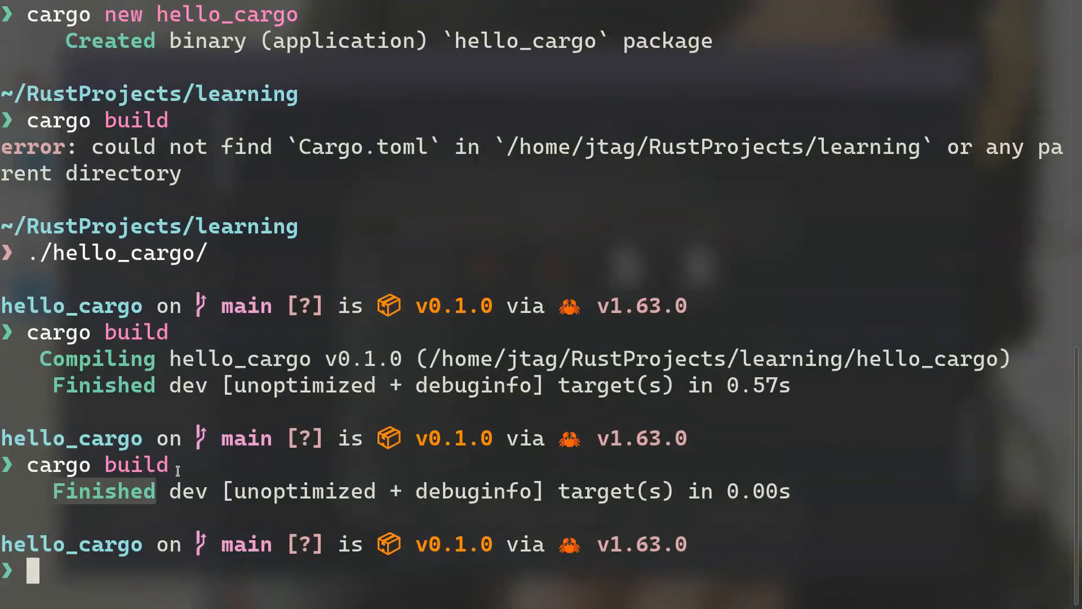
{"action": "mouse_move", "coordinate": [102, 476]}
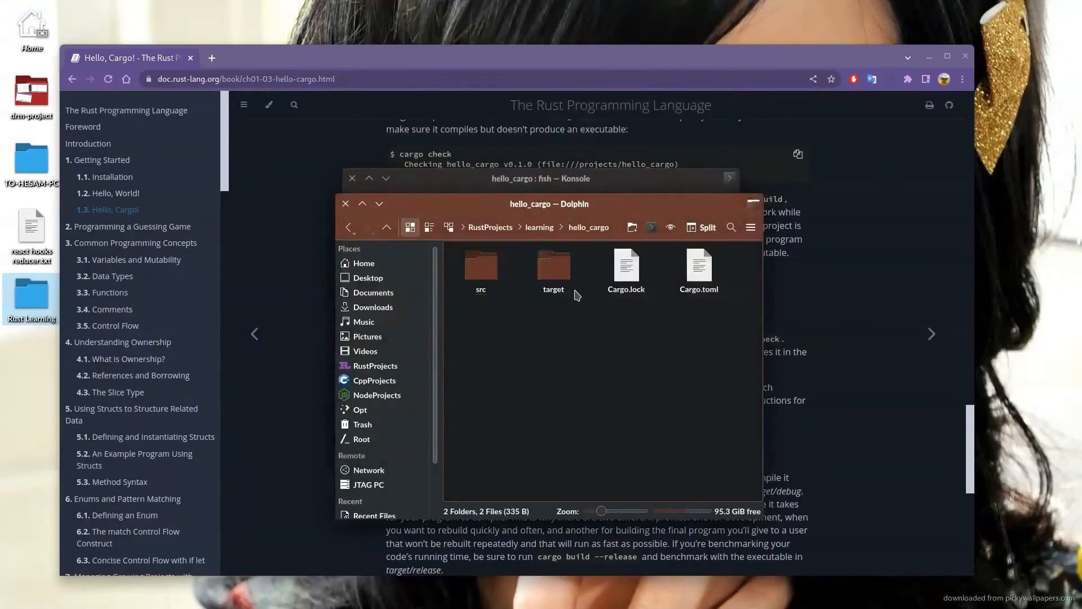
Enter target/debug and select the compiled hello_cargo executable.
{"action": "left_click", "coordinate": [552, 263]}
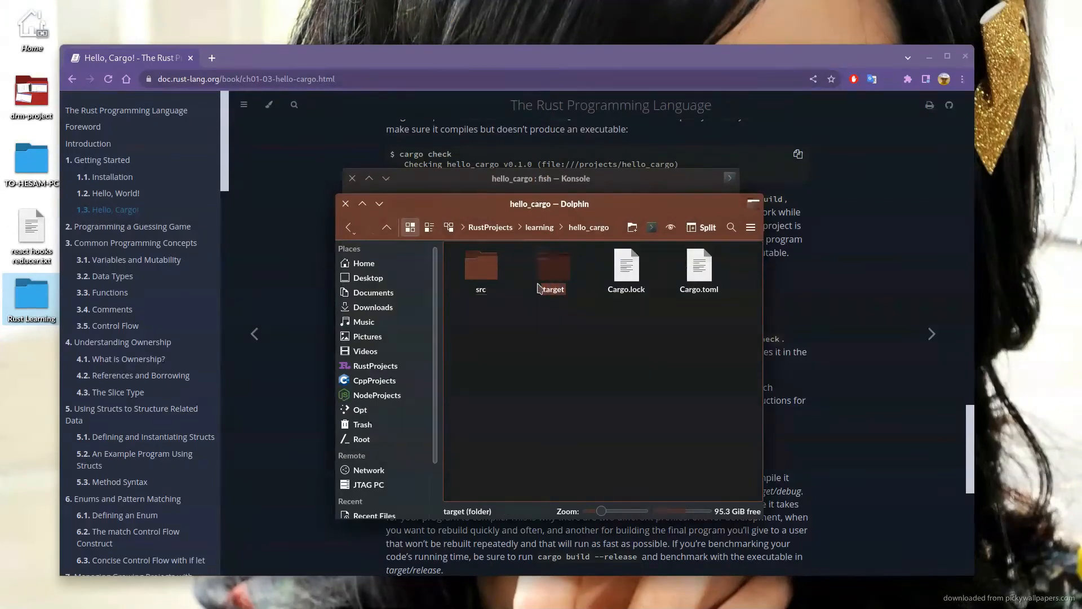
{"action": "left_click", "coordinate": [553, 269]}
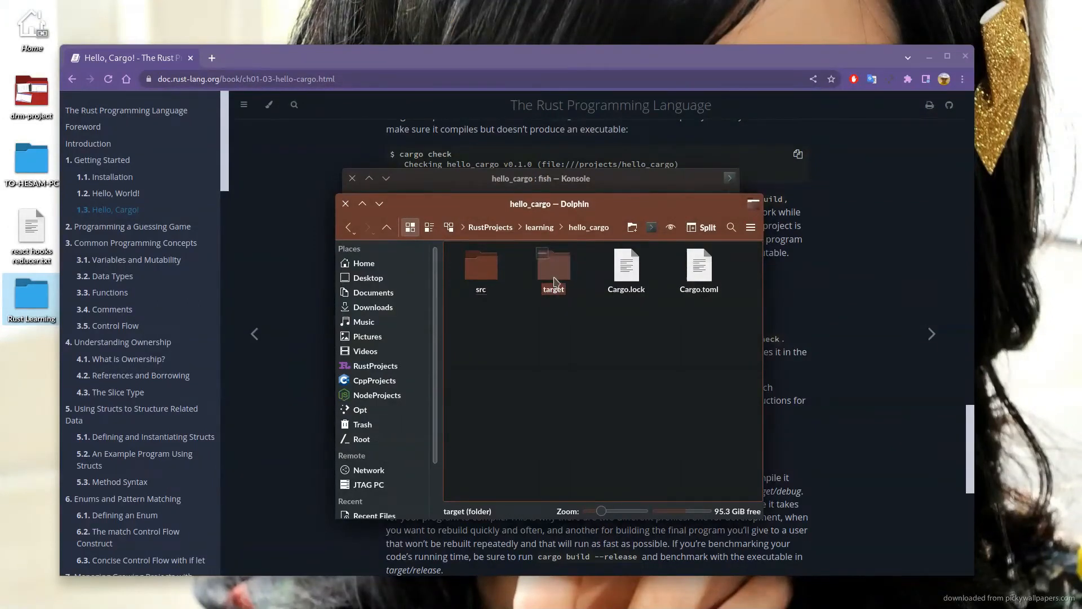
{"action": "double_click", "coordinate": [553, 263]}
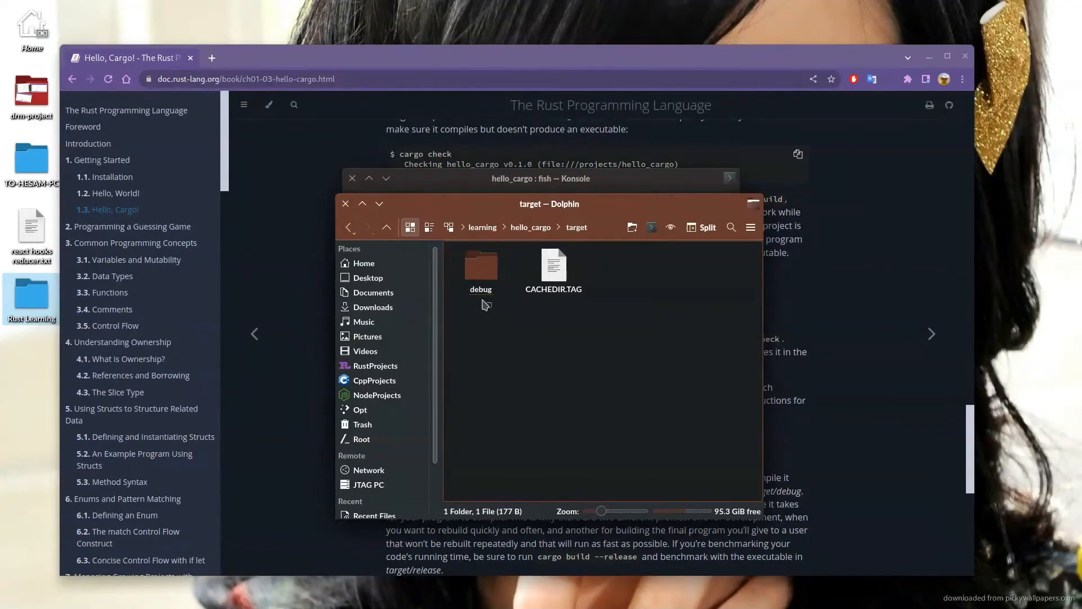
{"action": "left_click", "coordinate": [481, 263]}
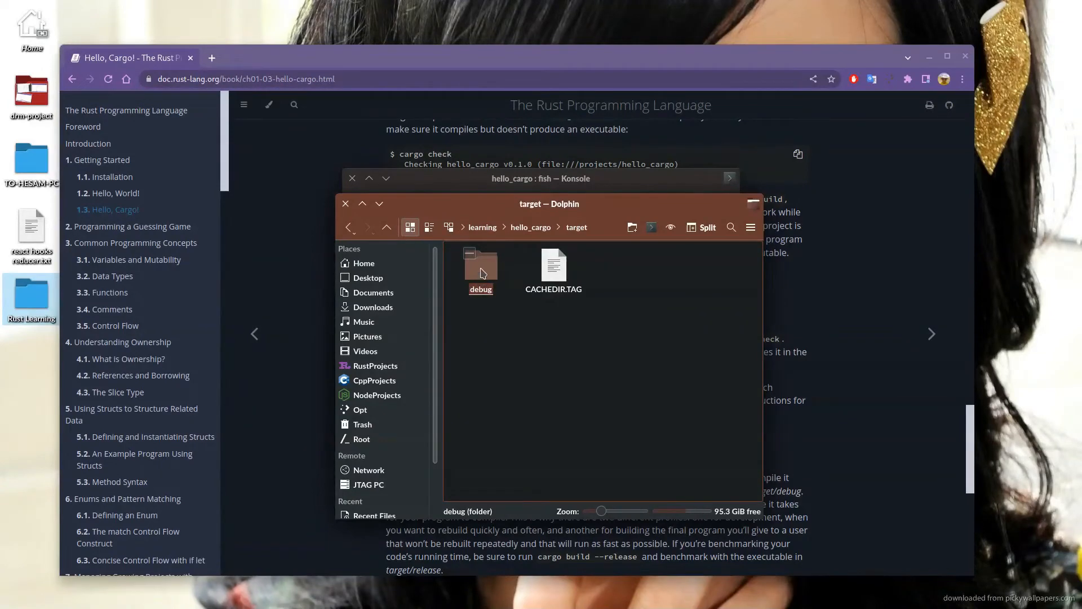
{"action": "double_click", "coordinate": [481, 263]}
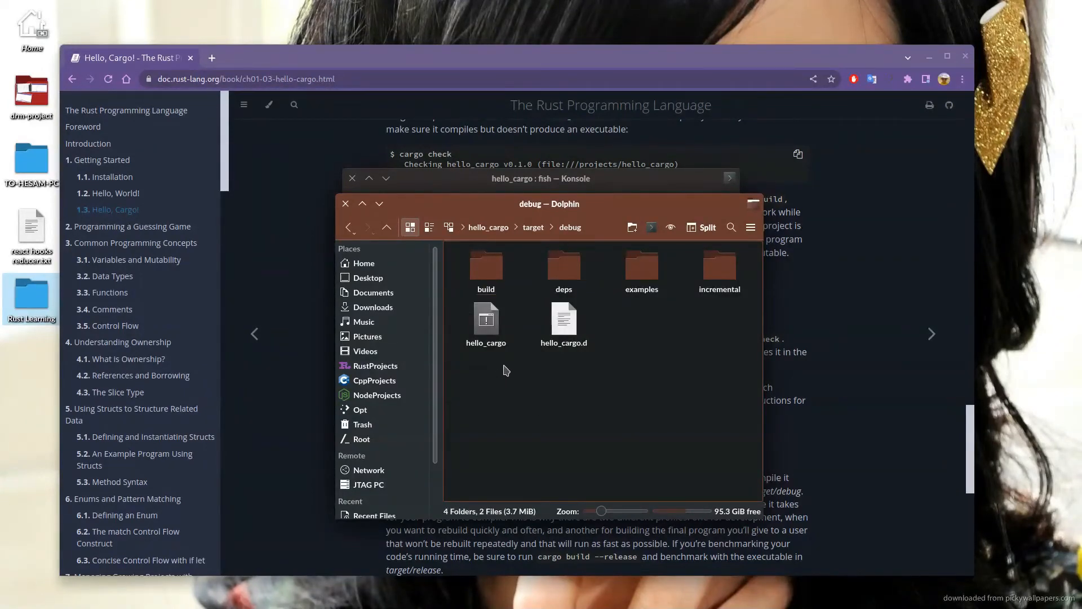
{"action": "left_click", "coordinate": [485, 318]}
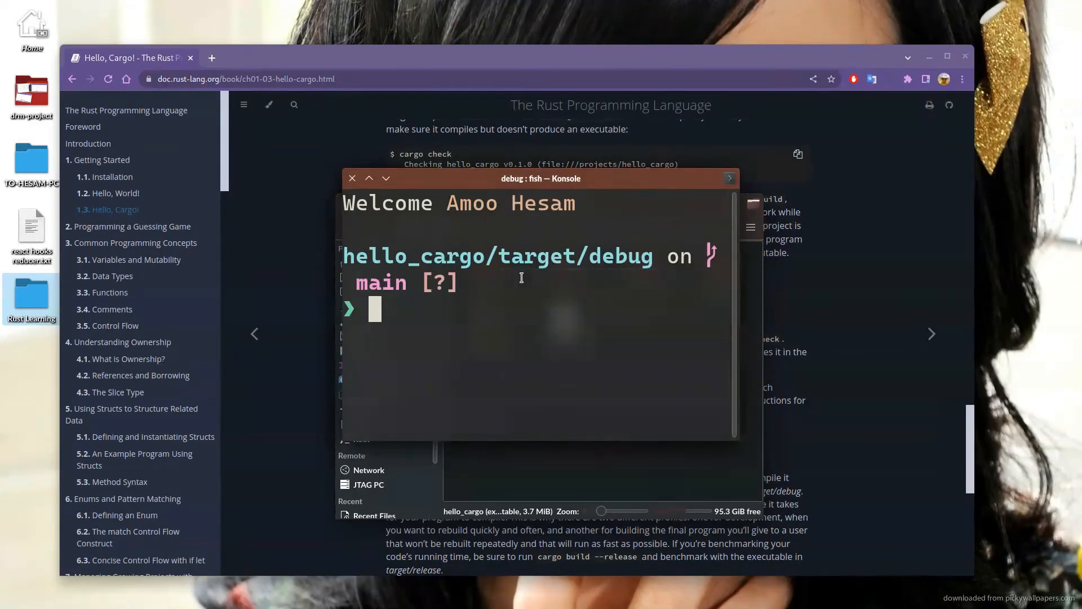
Run ./hello_cargo in the debug folder so it prints Hello, world!
{"action": "type", "text": "./hello_cargo"}
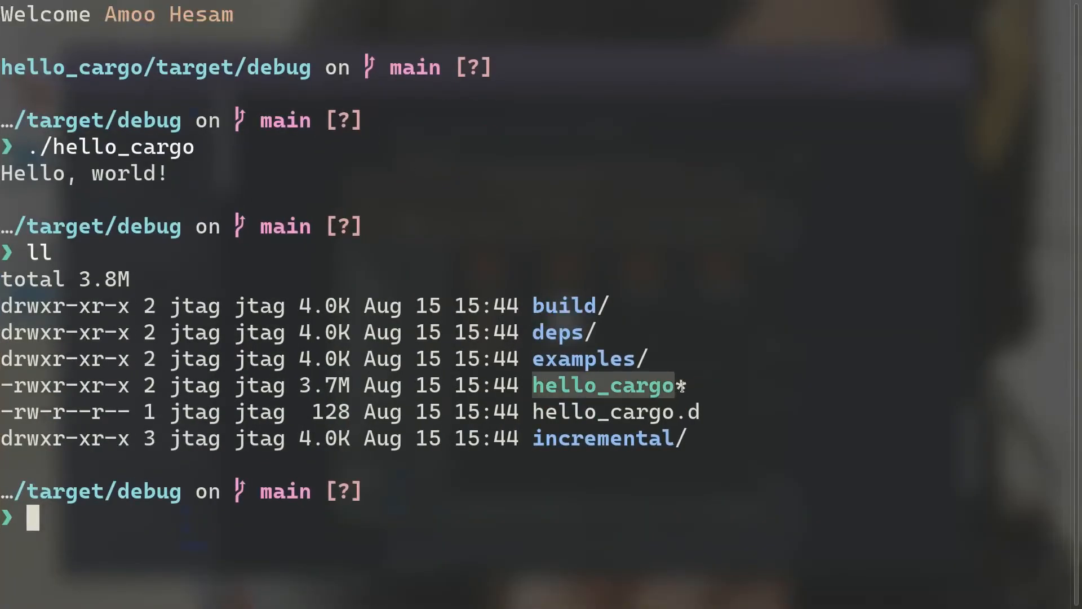
{"action": "mouse_move", "coordinate": [120, 386]}
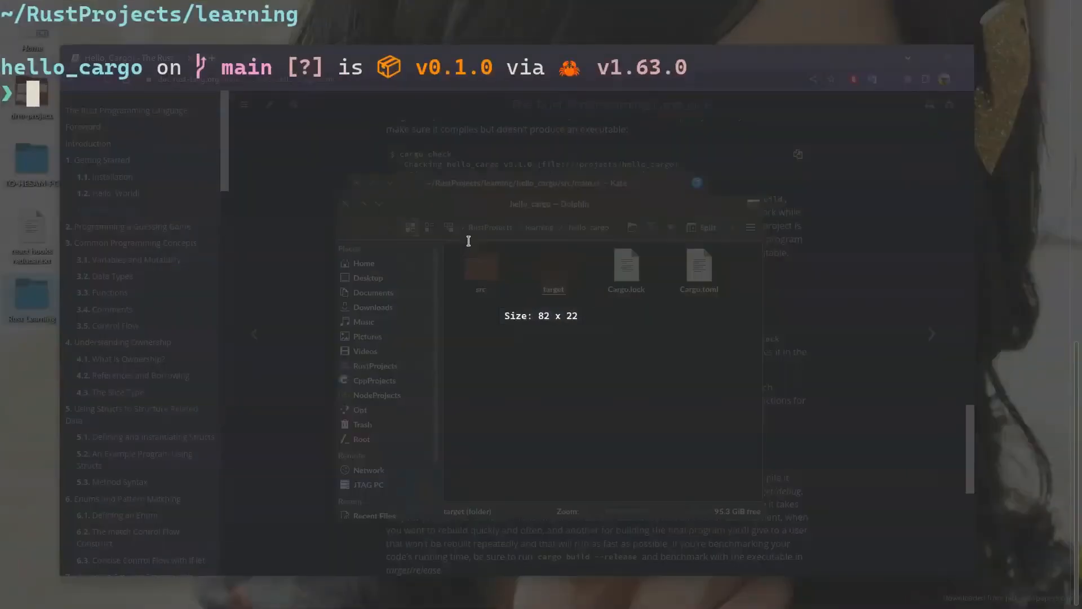
Run cargo build and cargo run printing Hello, world!, then enter cargo build --release.
{"action": "type", "text": "cargo build"}
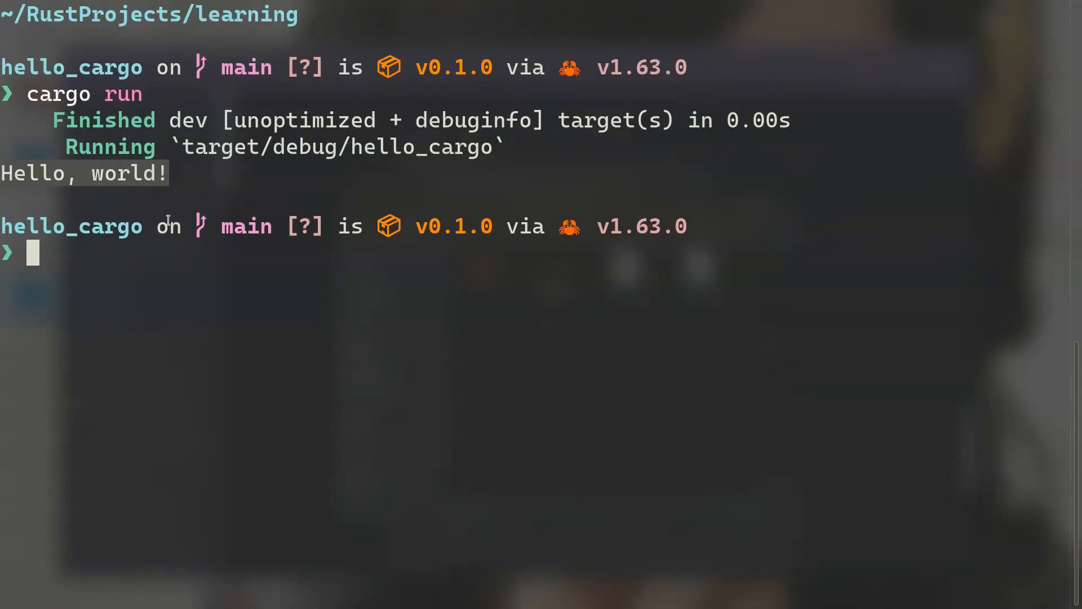
{"action": "mouse_move", "coordinate": [176, 224]}
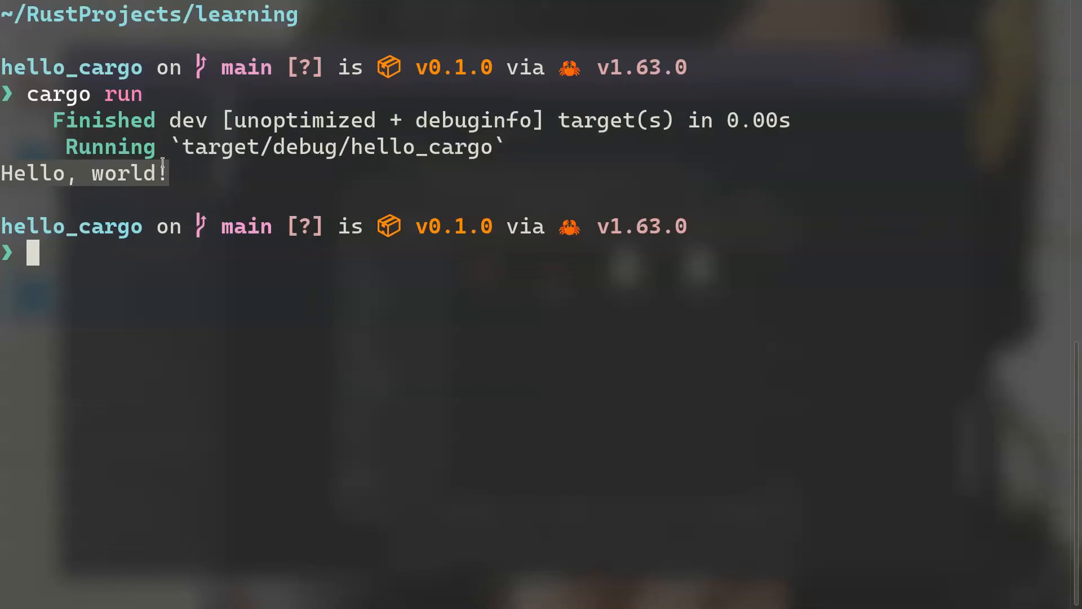
{"action": "type", "text": "cargo run"}
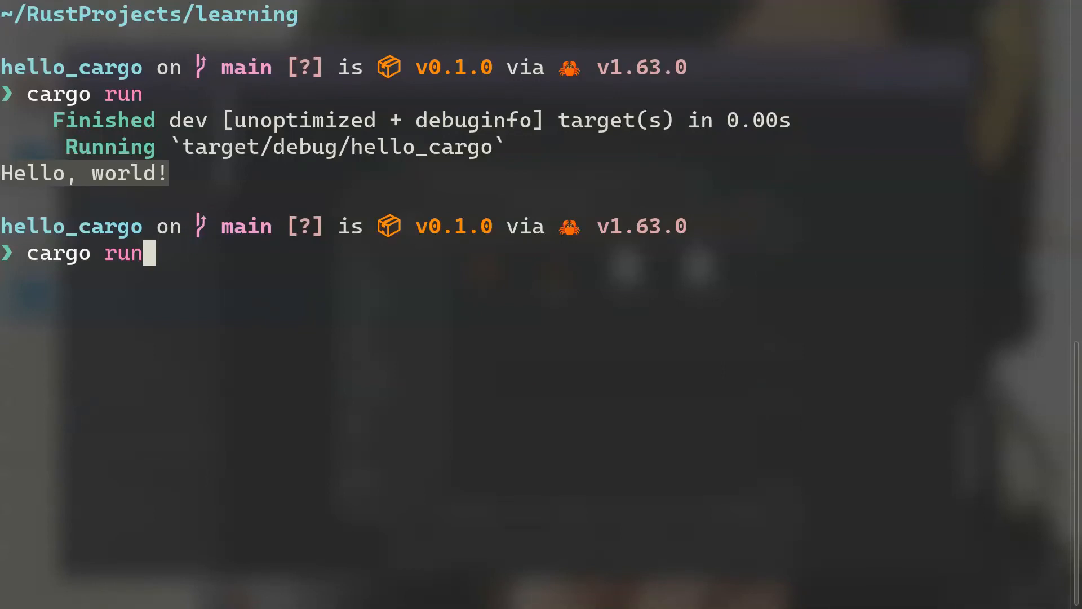
{"action": "key", "text": "BackSpace"}
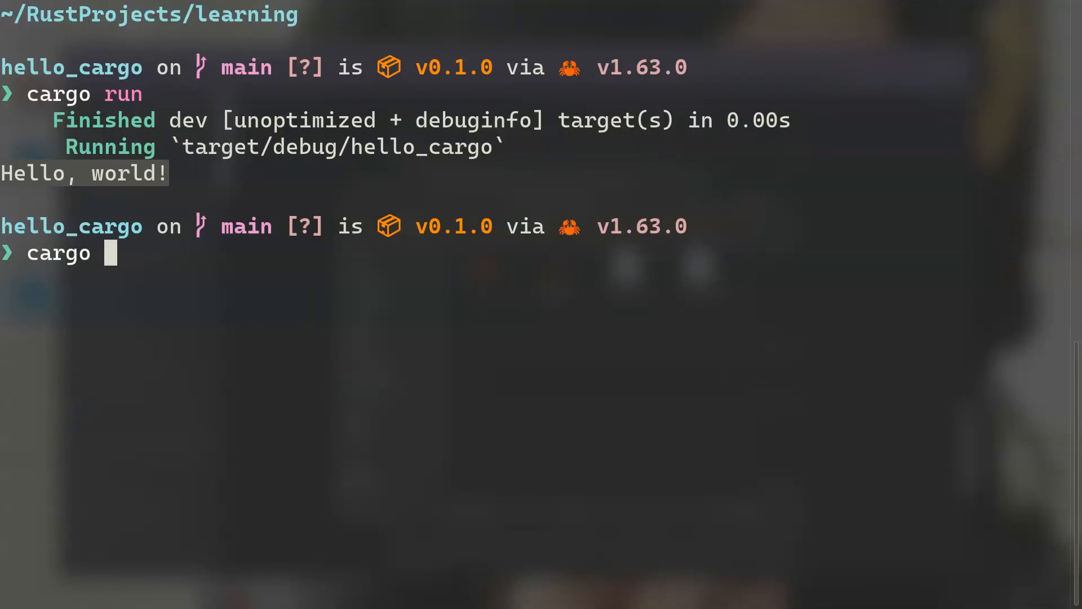
{"action": "type", "text": "build --release"}
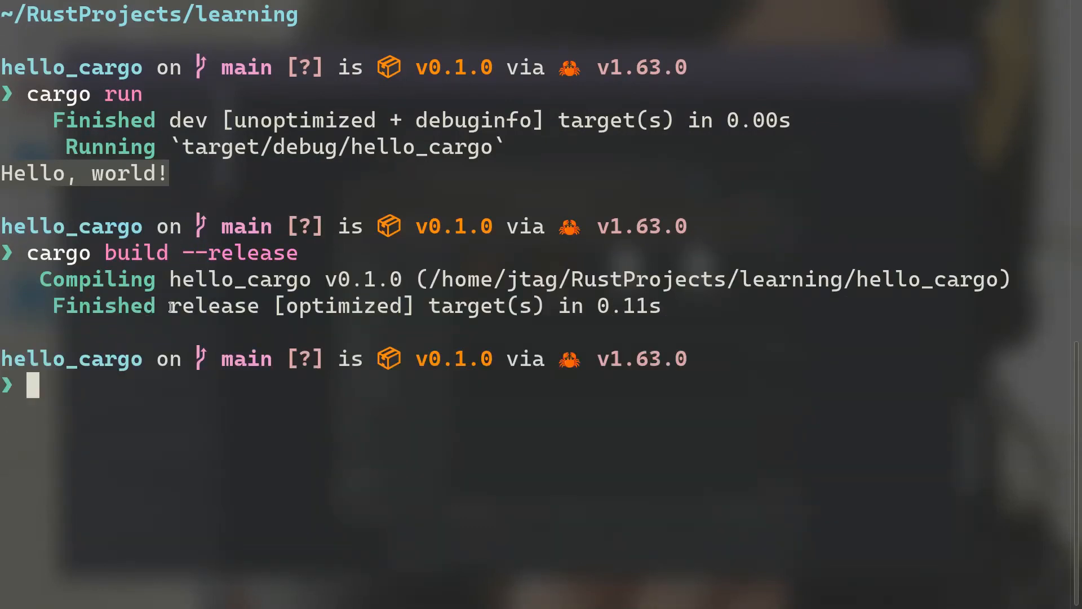
Bring Dolphin forward showing hello_cargo with src, target, Cargo.lock and Cargo.toml.
{"action": "double_click", "coordinate": [213, 306]}
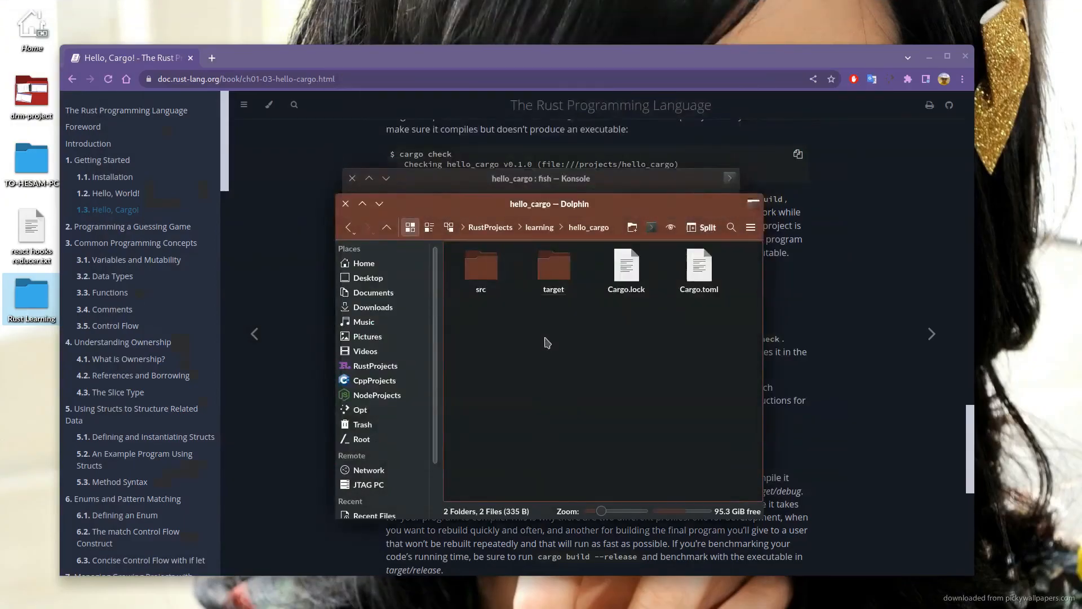
Navigate into target/release in Dolphin to reach the optimized hello_cargo executable.
{"action": "double_click", "coordinate": [554, 268]}
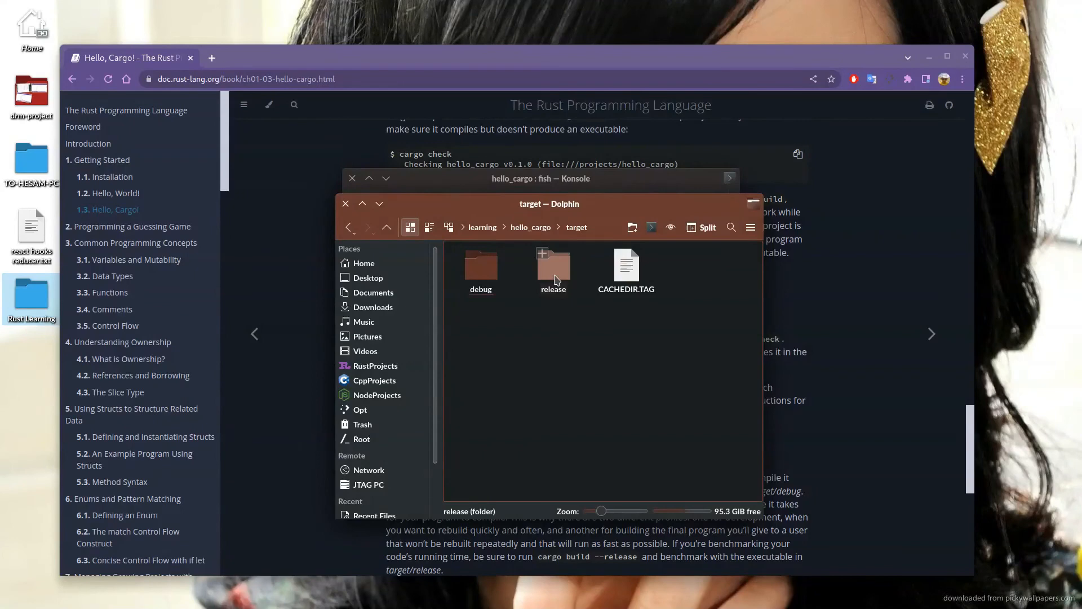
{"action": "double_click", "coordinate": [552, 266]}
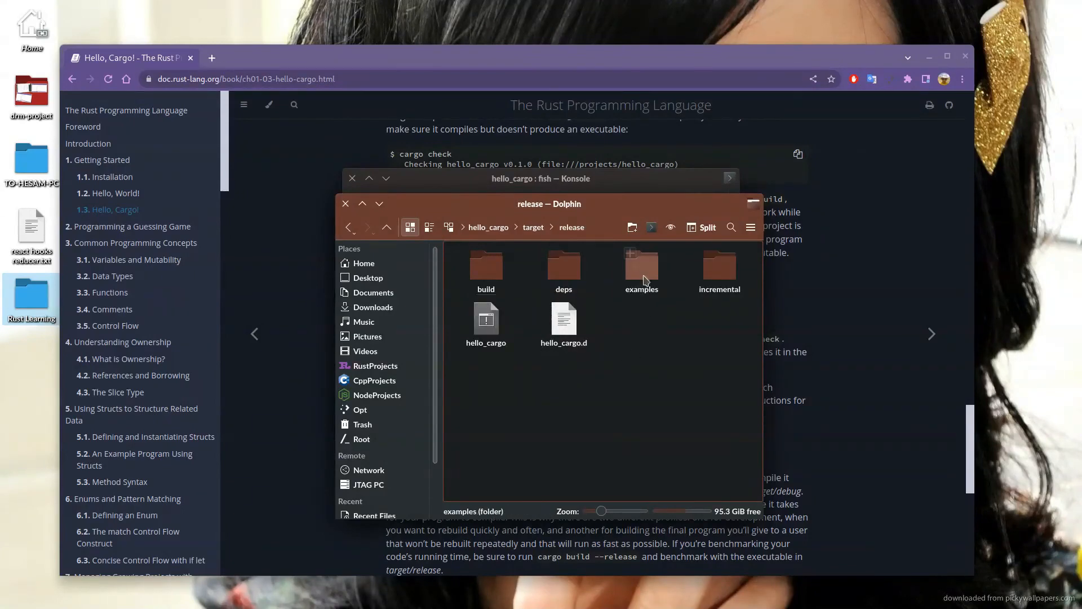